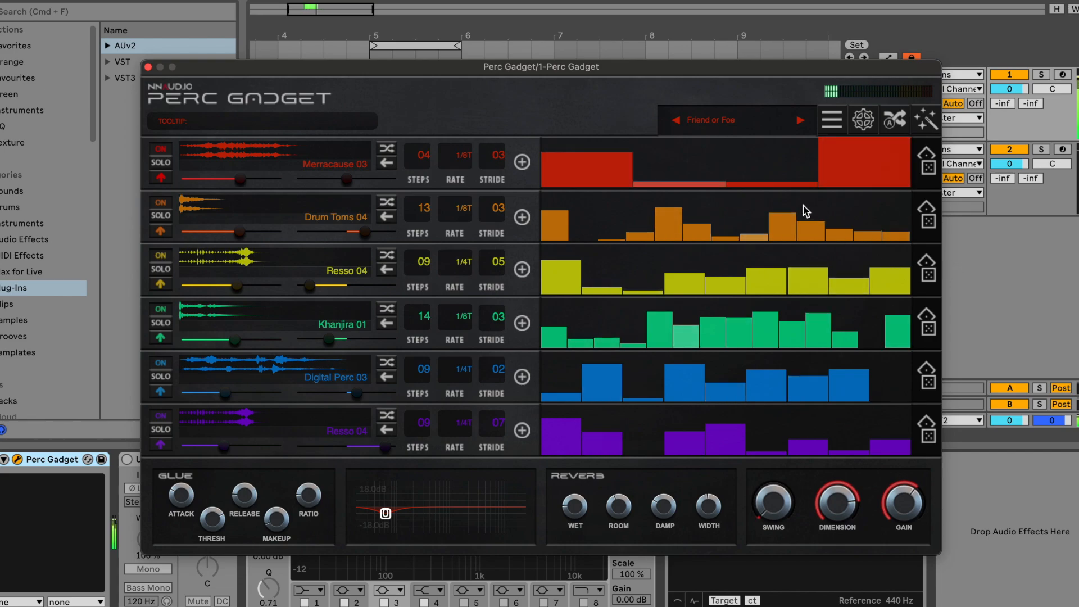
- Step the preset back from Friend or Foe to Fire Rituals with the left arrow
{"action": "left_click", "coordinate": [676, 120]}
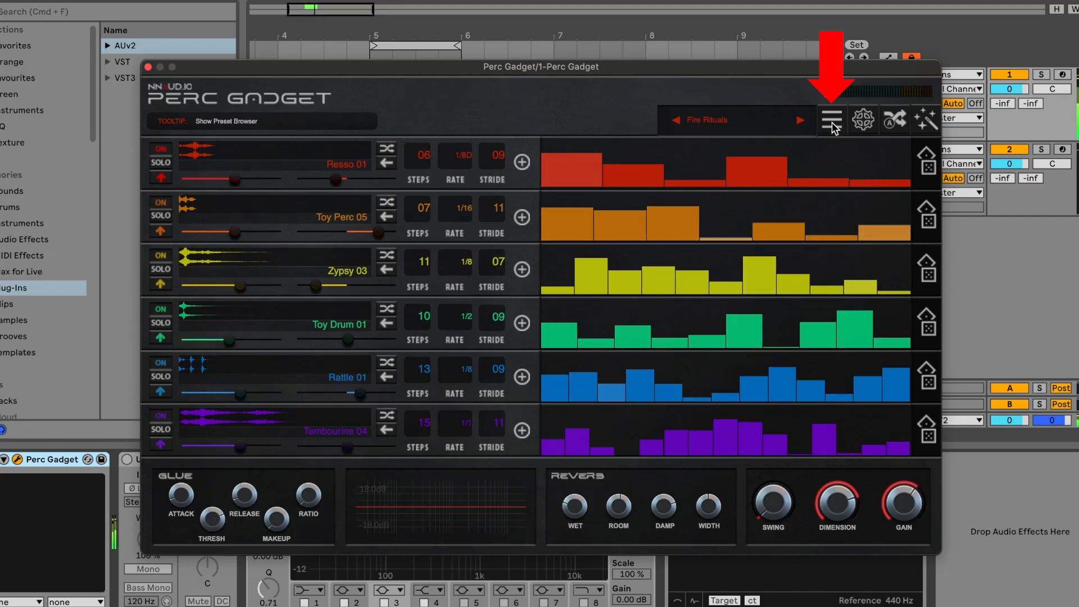
- Load Simple Banger, then Near Da Beach, from the preset browser's Mixed collection
{"action": "left_click", "coordinate": [831, 121]}
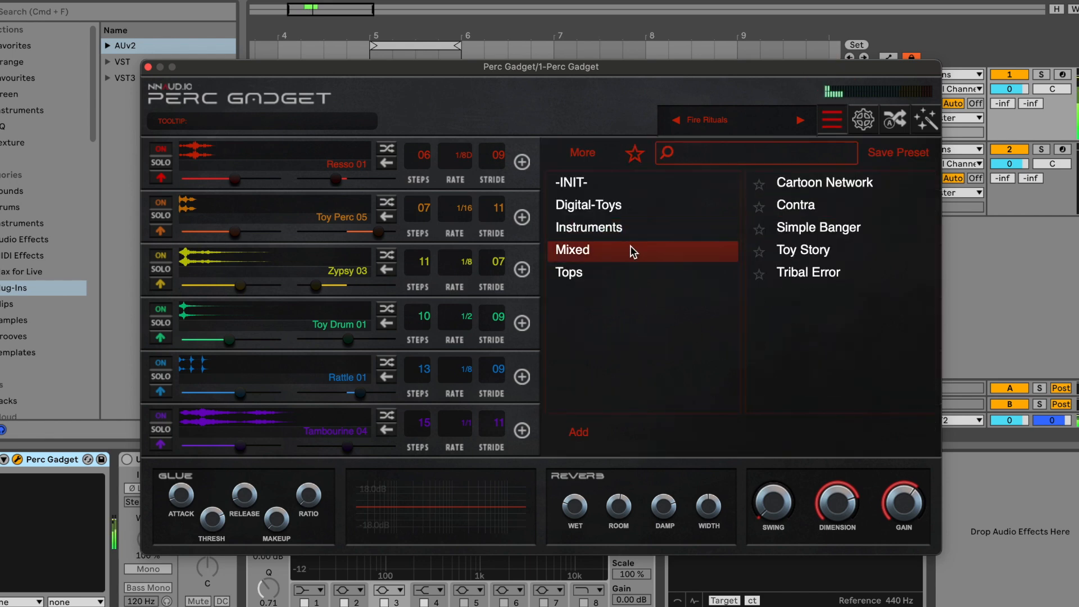
{"action": "left_click", "coordinate": [819, 227]}
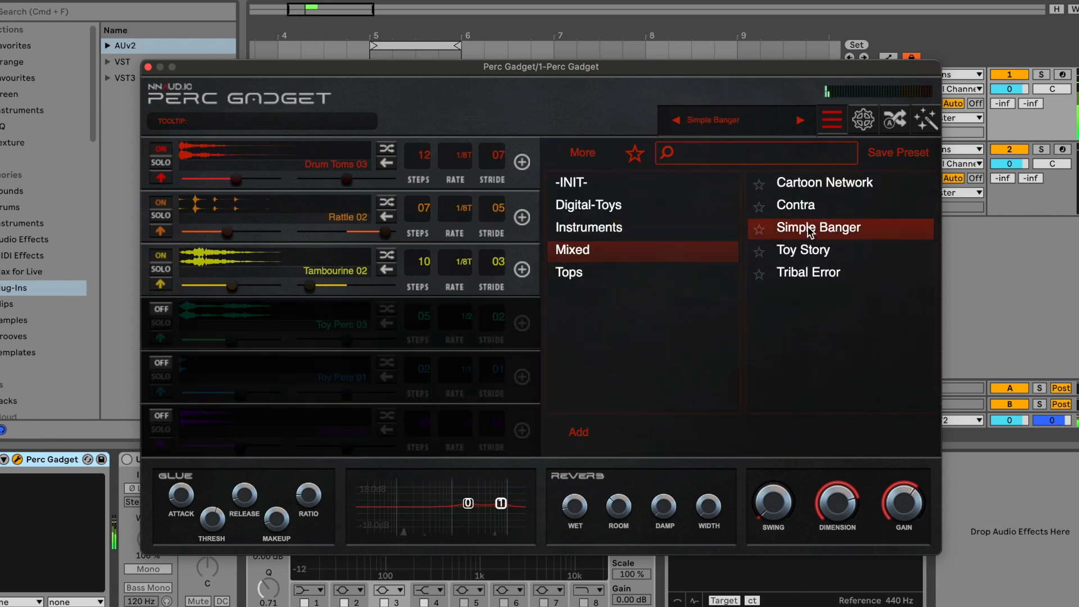
{"action": "mouse_move", "coordinate": [824, 256]}
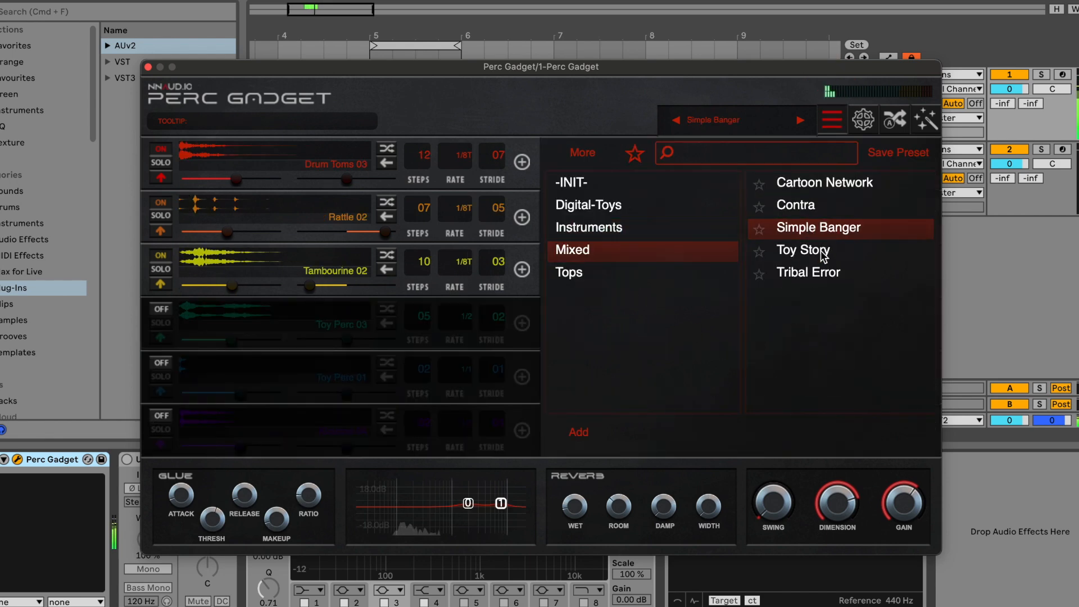
{"action": "left_click", "coordinate": [802, 250]}
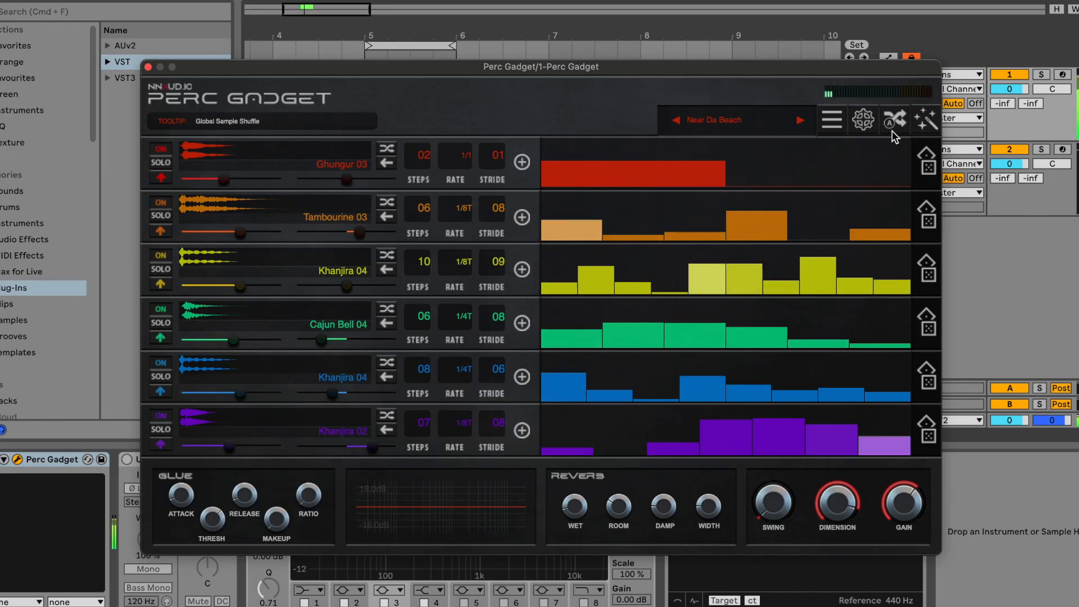
- Shuffle the samples on all six tracks three times with Global Sample Shuffle
{"action": "left_click", "coordinate": [895, 121]}
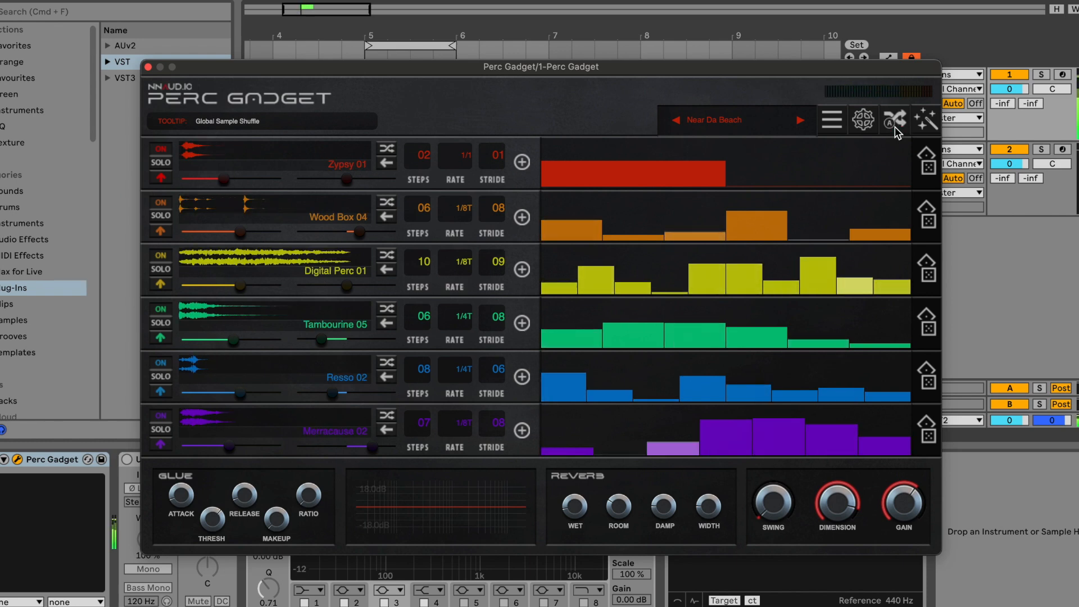
{"action": "left_click", "coordinate": [895, 119]}
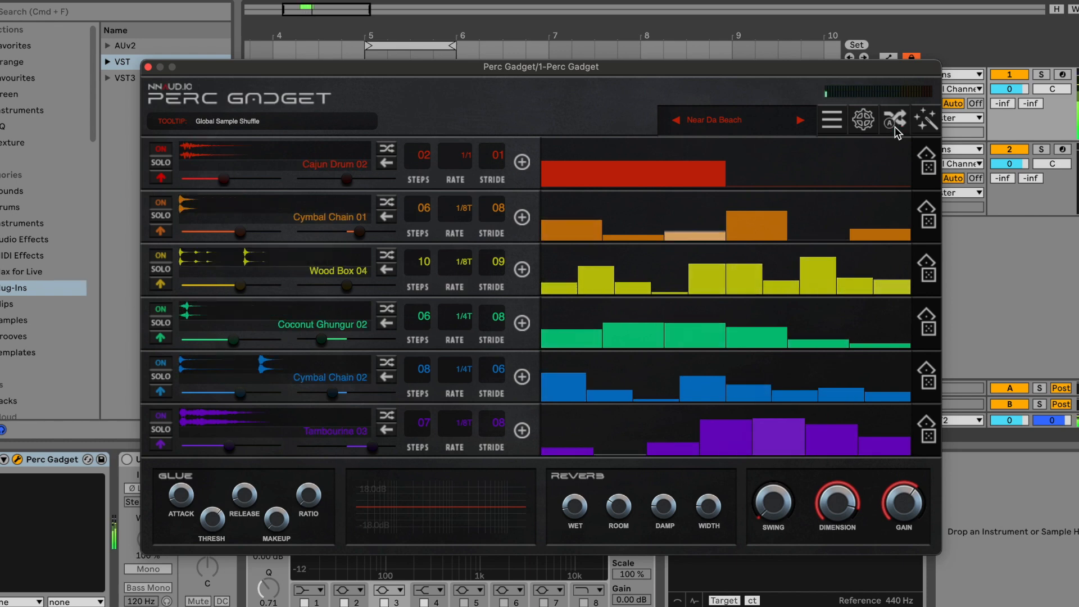
{"action": "left_click", "coordinate": [895, 119]}
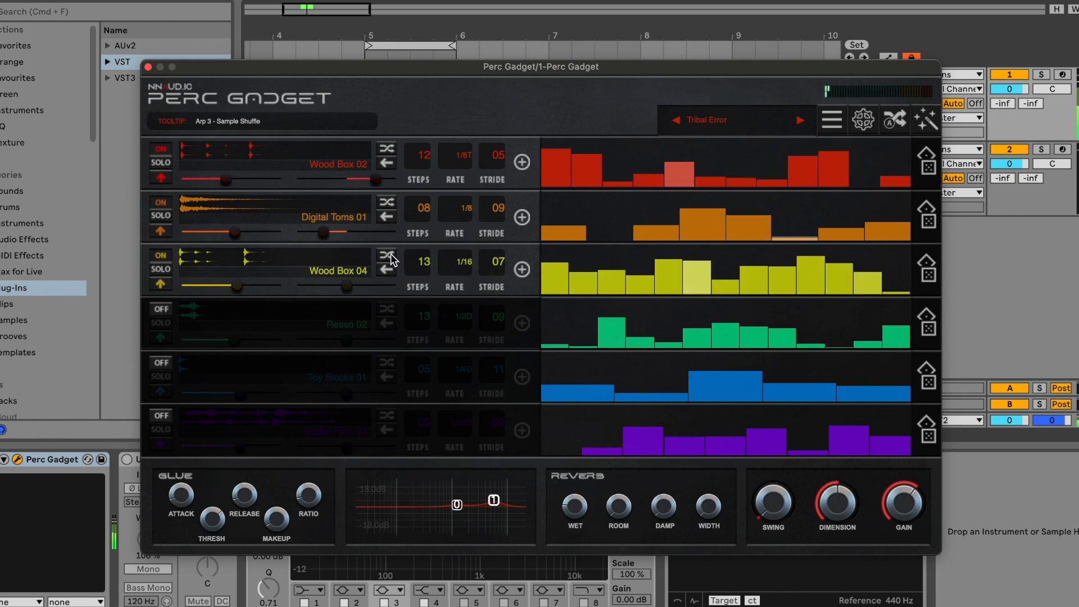
- Shuffle in a random sample on the third (yellow) track of Tribal Error
{"action": "left_click", "coordinate": [385, 275]}
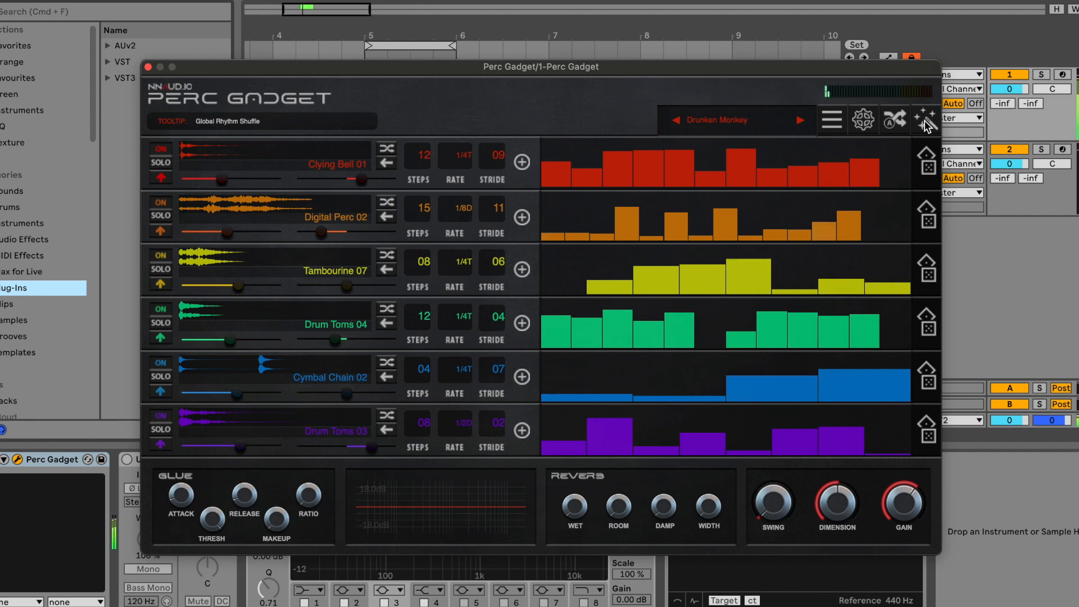
- Randomize every track's rhythm pattern twice with the Global Rhythm Shuffle wand
{"action": "left_click", "coordinate": [924, 117]}
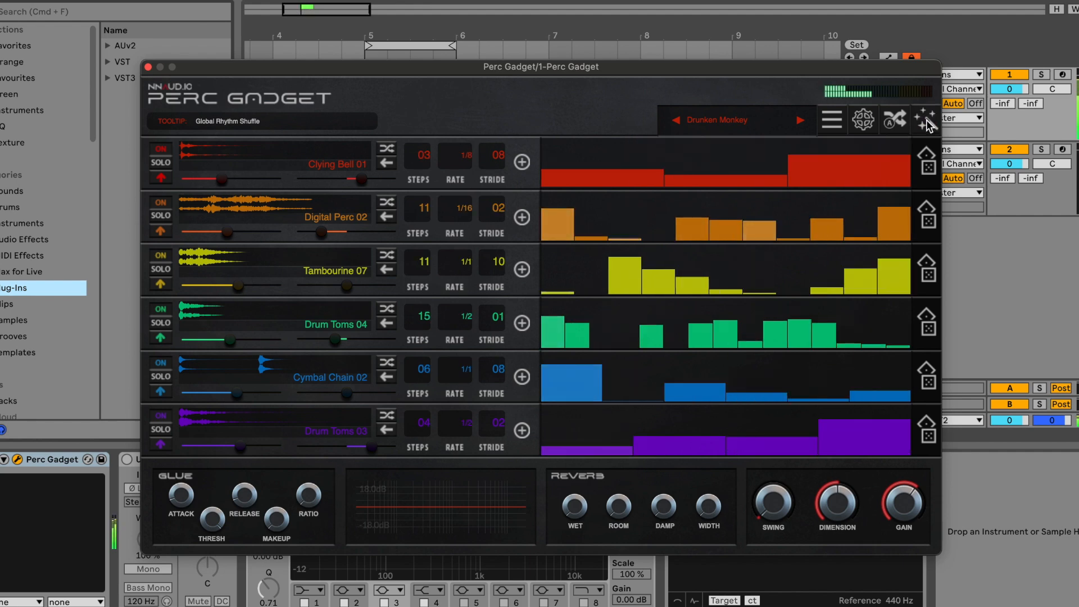
{"action": "left_click", "coordinate": [925, 118]}
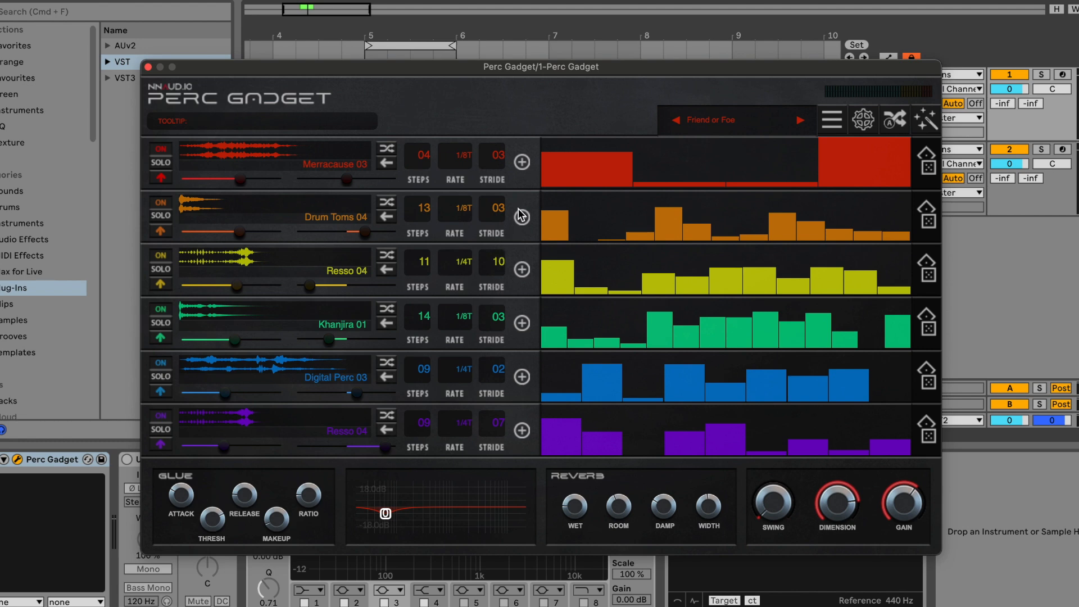
- Start importing a custom sample onto the yellow Resso 04 track and focus the dialog's Search field
{"action": "left_click", "coordinate": [521, 259]}
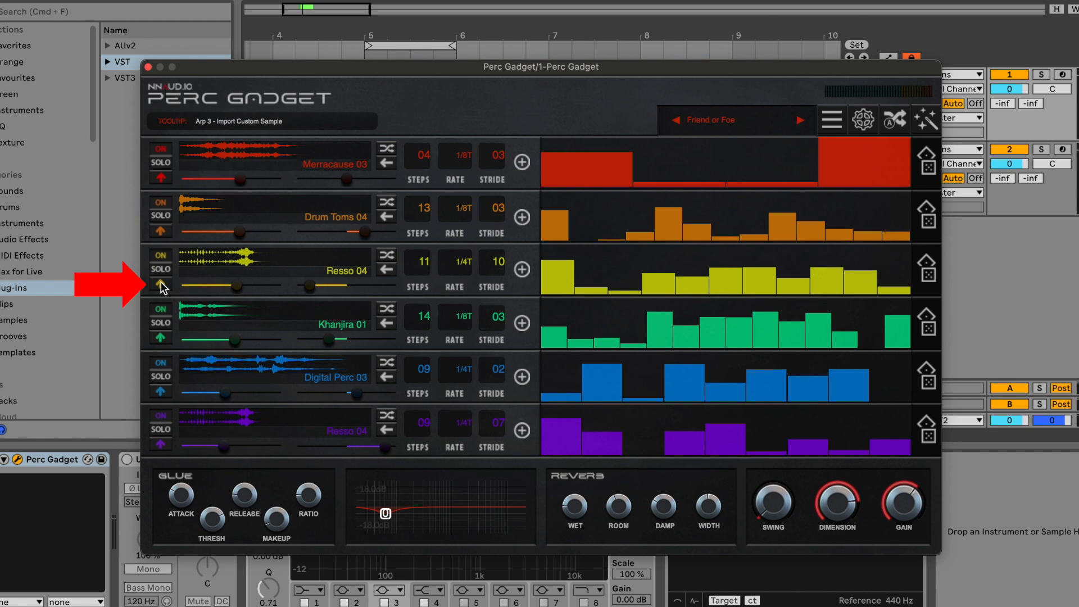
{"action": "left_click", "coordinate": [160, 285]}
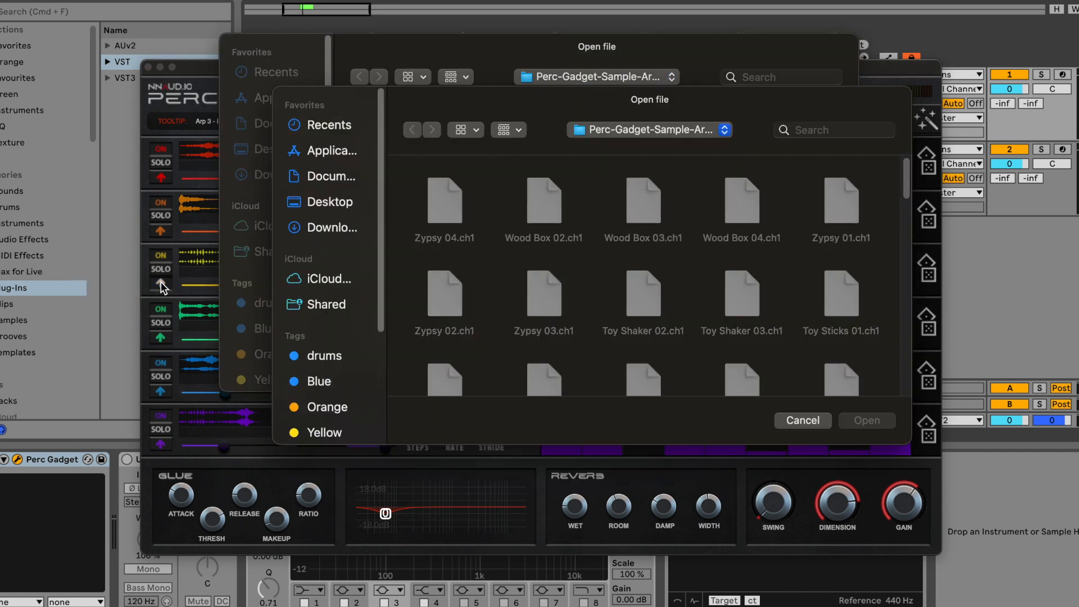
{"action": "left_click", "coordinate": [833, 129]}
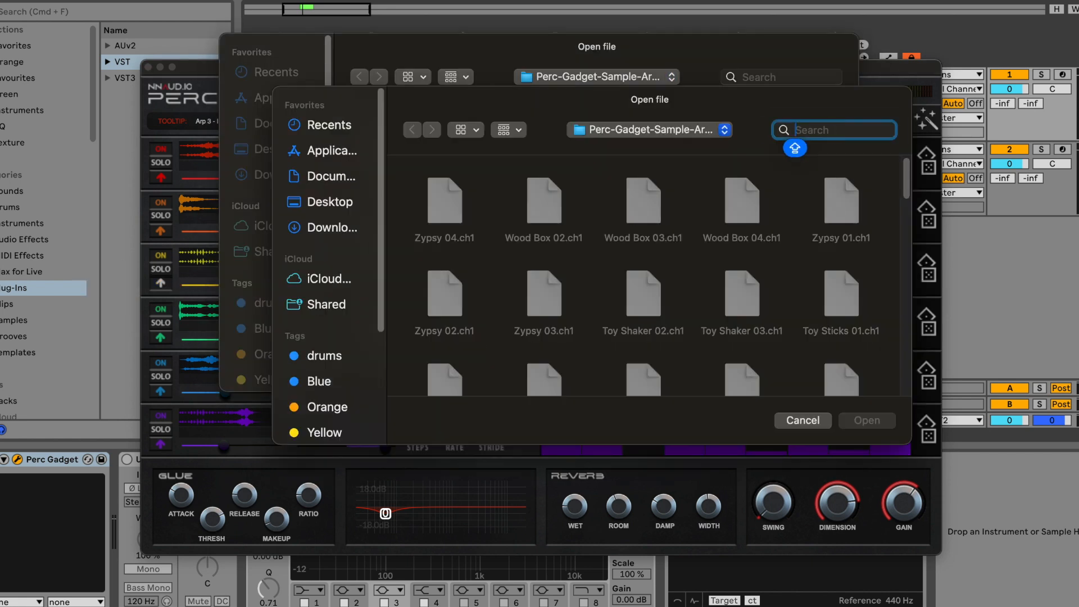